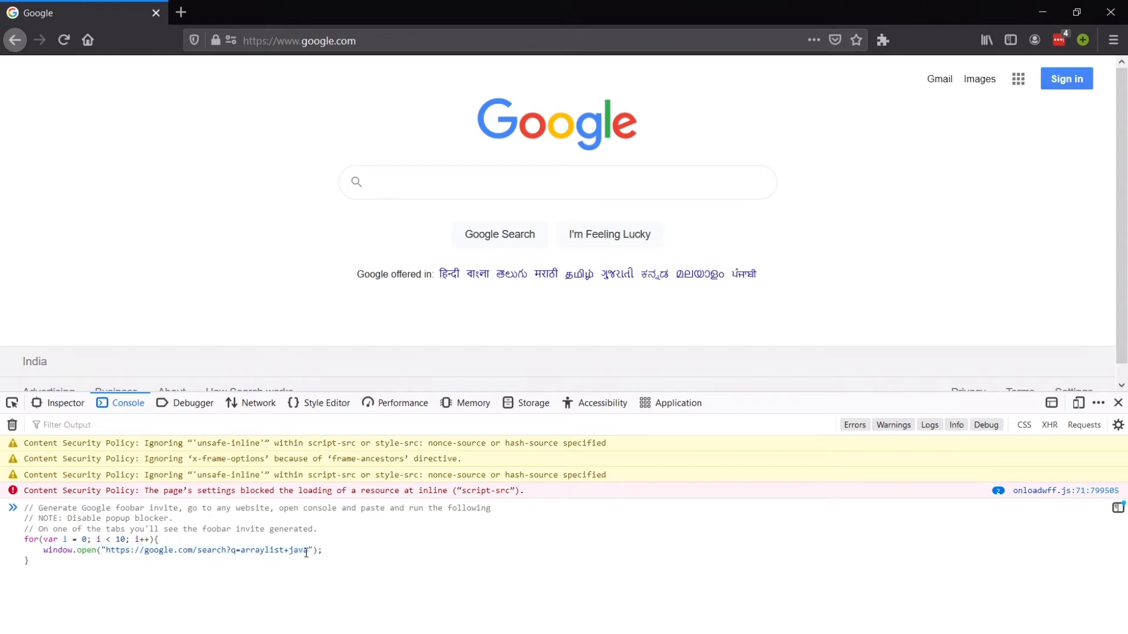
# Step: Run the console for-loop that opens repeated 'arraylist java' Google search tabs
pyautogui.press('Enter')
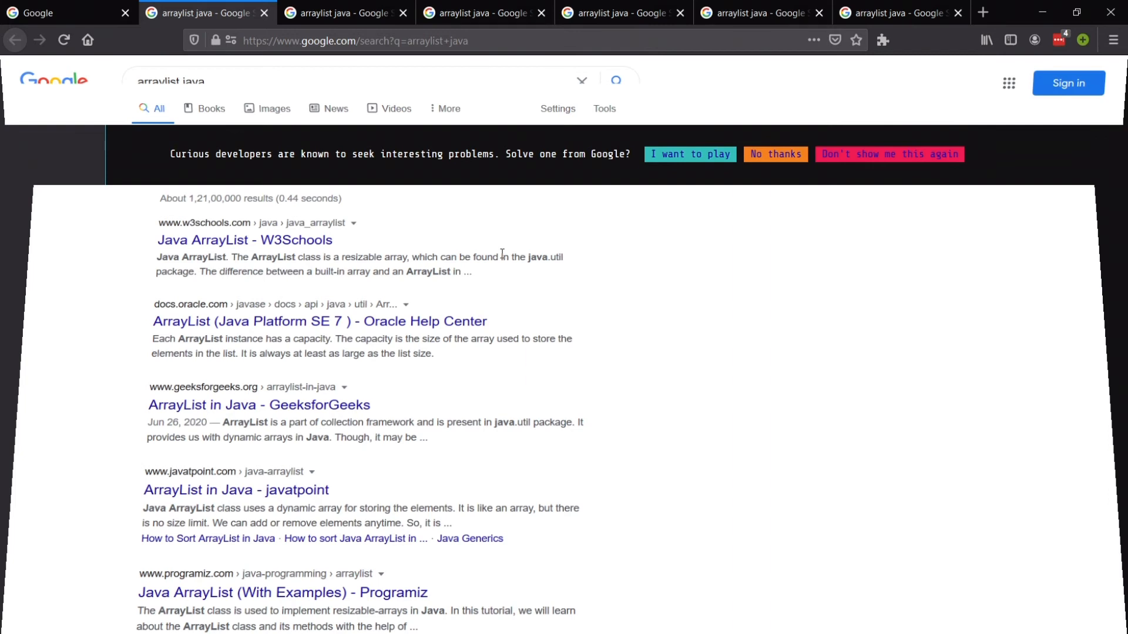